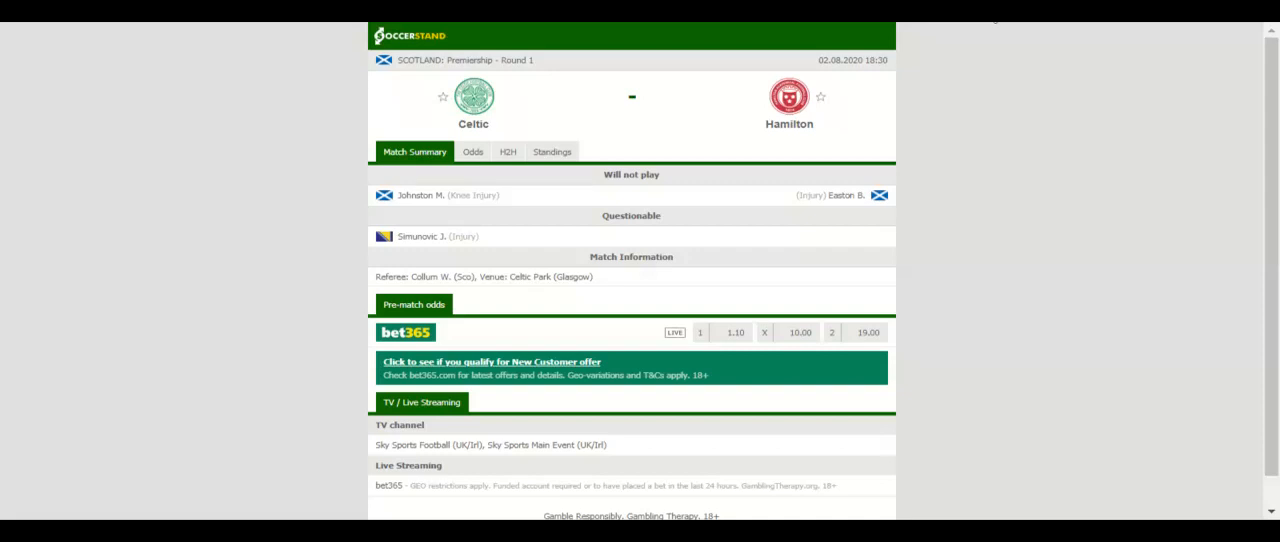
- Open the Standings tab on the Celtic vs Hamilton match page
{"action": "left_click", "coordinate": [552, 151]}
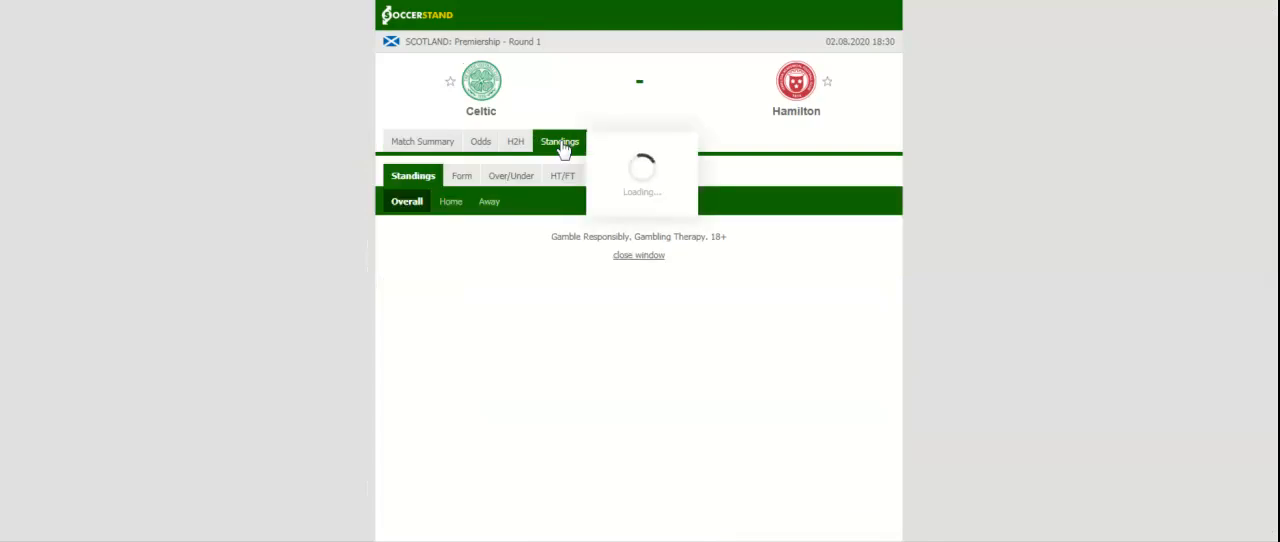
- Review the loaded Premiership table, then switch to the H2H results section
{"action": "left_click", "coordinate": [559, 141]}
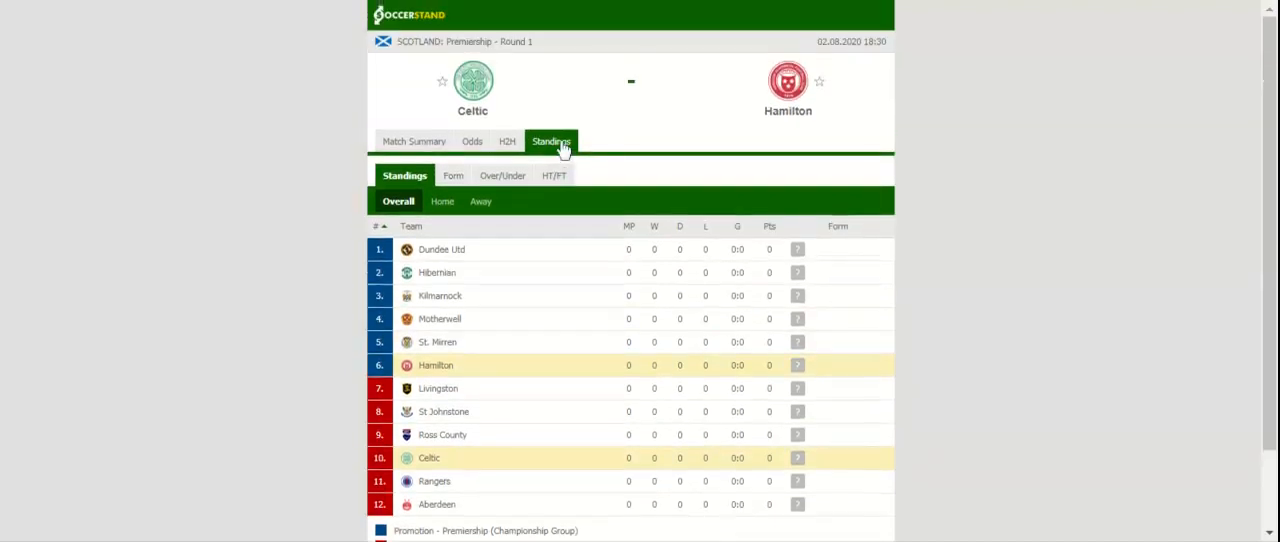
{"action": "left_click", "coordinate": [507, 141]}
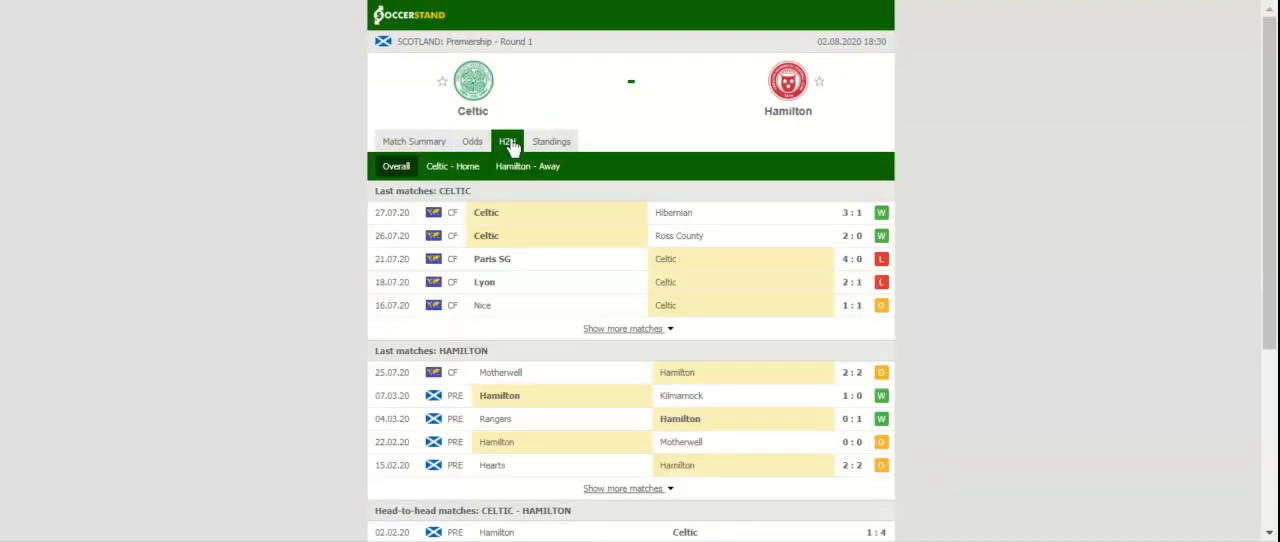
- Show the full-time 1X2 odds from several bookmakers under the Odds tab
{"action": "left_click", "coordinate": [507, 141]}
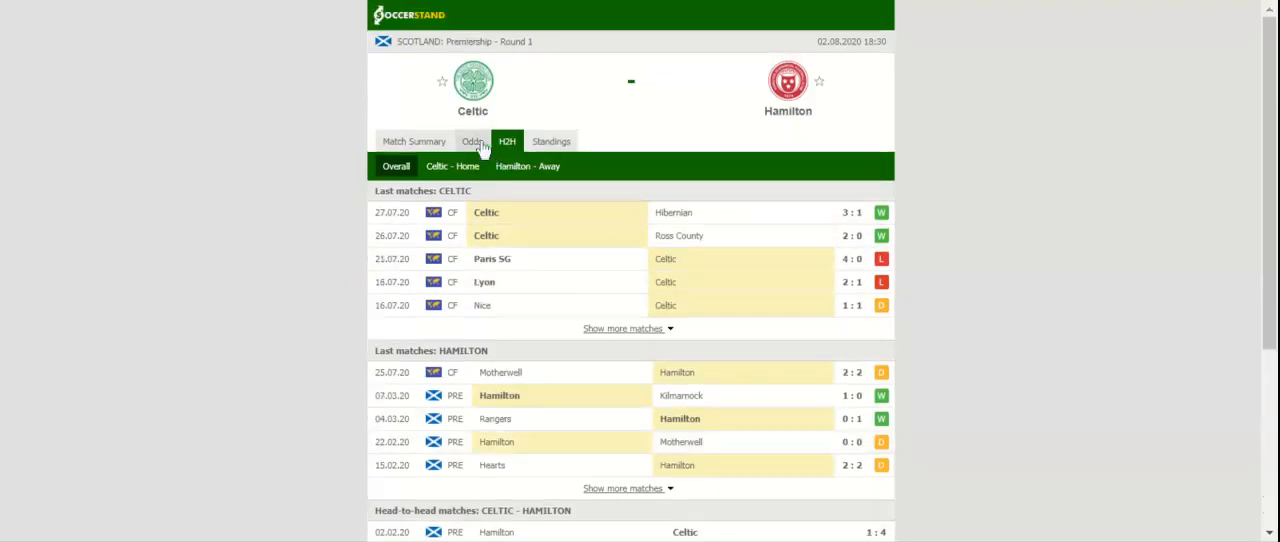
{"action": "left_click", "coordinate": [472, 141]}
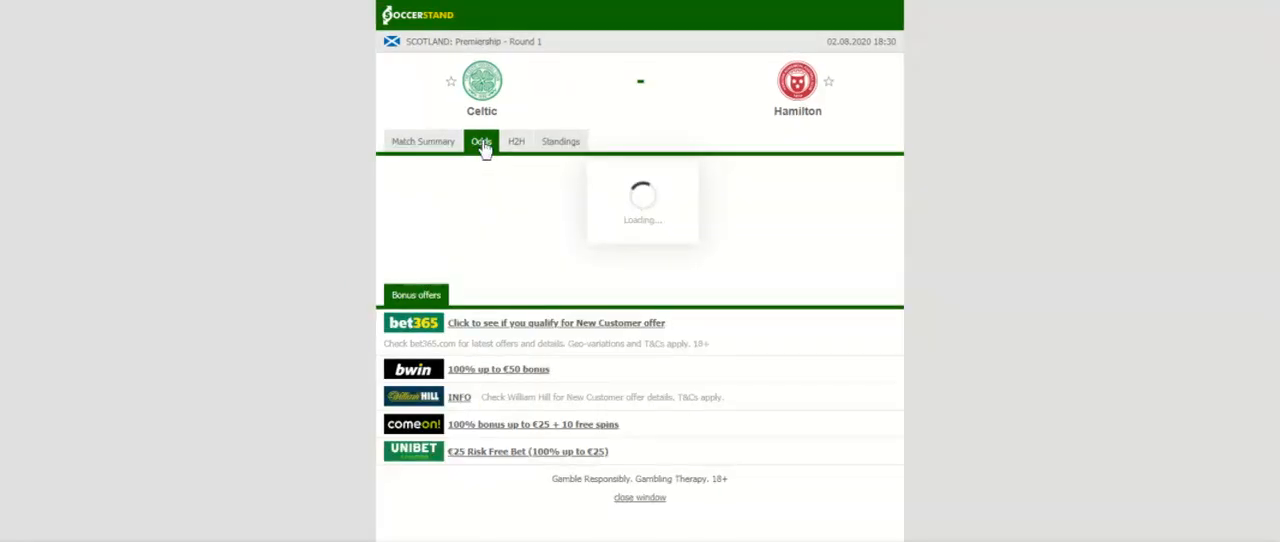
{"action": "left_click", "coordinate": [482, 141]}
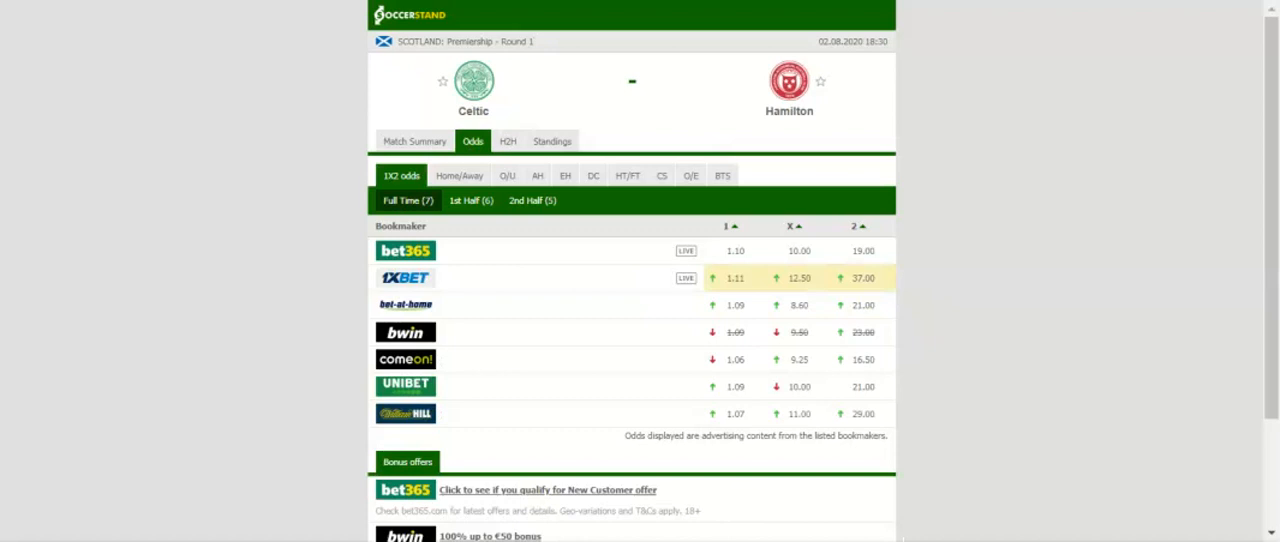